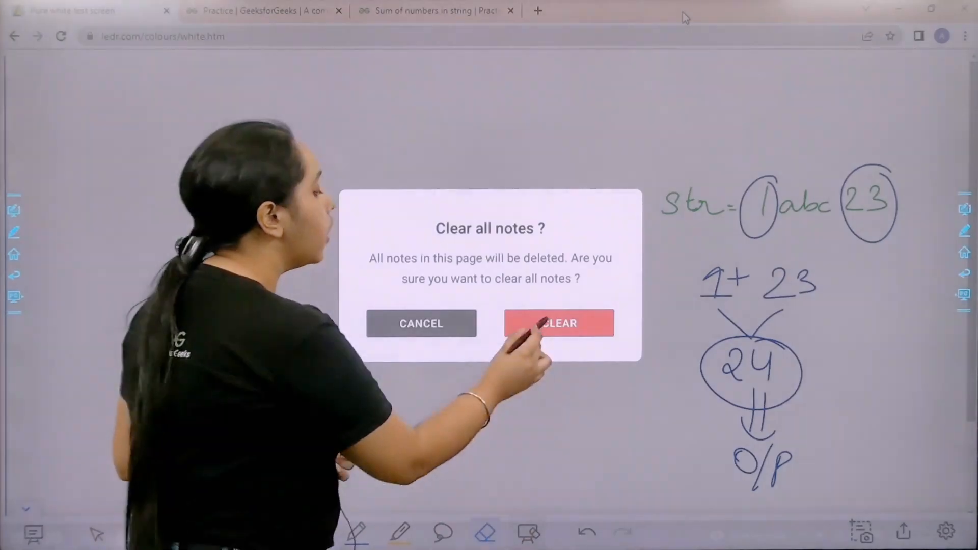
- Confirm clearing all notes about the 1abc23 example from the ledr.com whiteboard
left_click(558, 323)
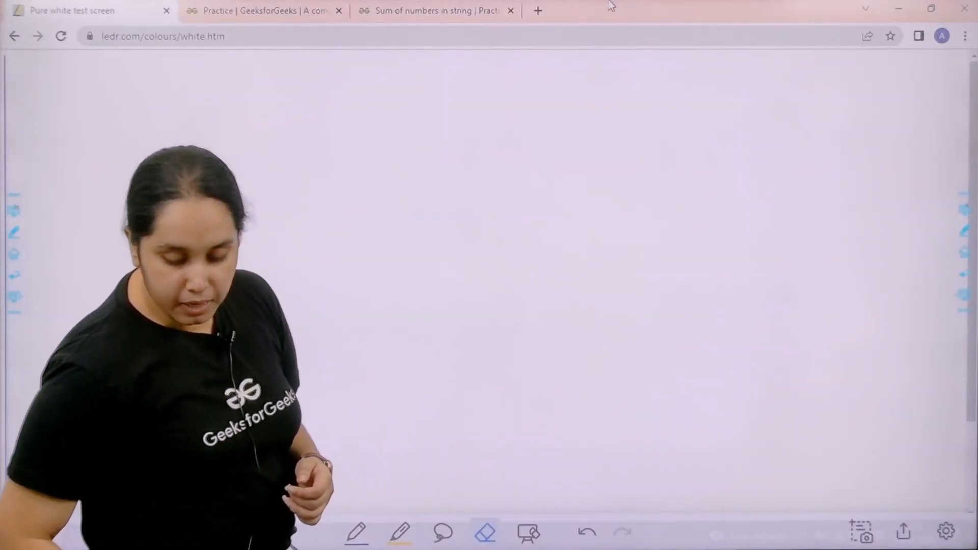
- Switch to the 'Sum of numbers in string | Practice' tab showing the Python3 findSum template
left_click(261, 11)
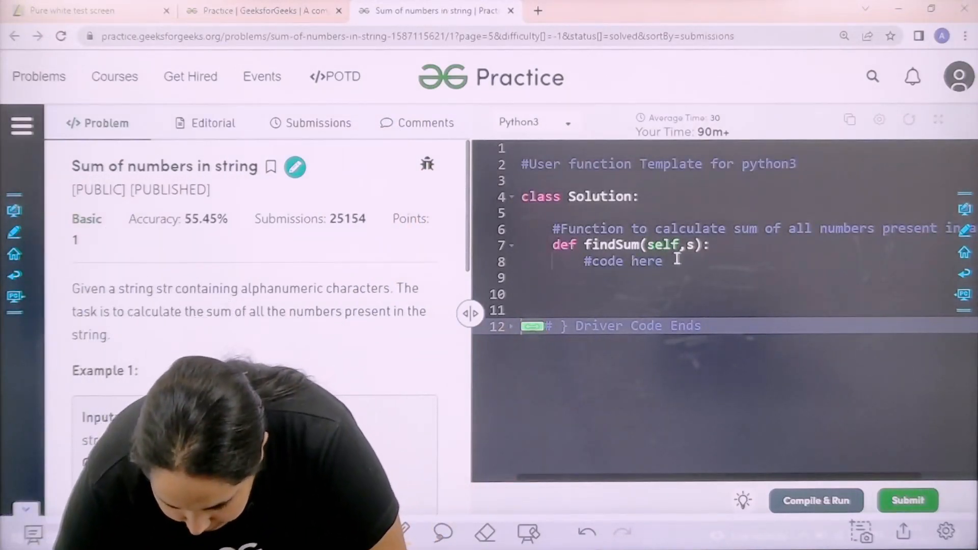
- Initialize num=0 and sum=0, then start a for loop over each character i in s
type("n")
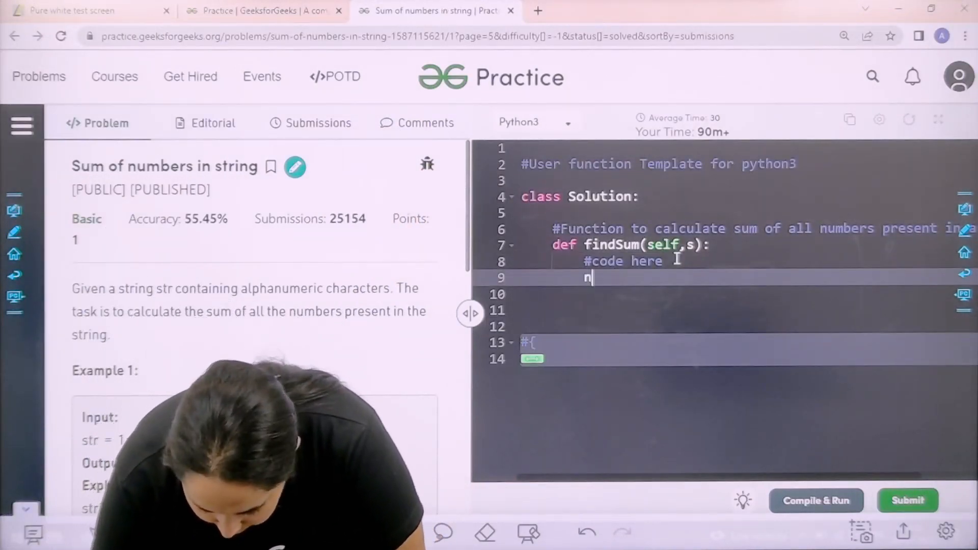
type("um=0")
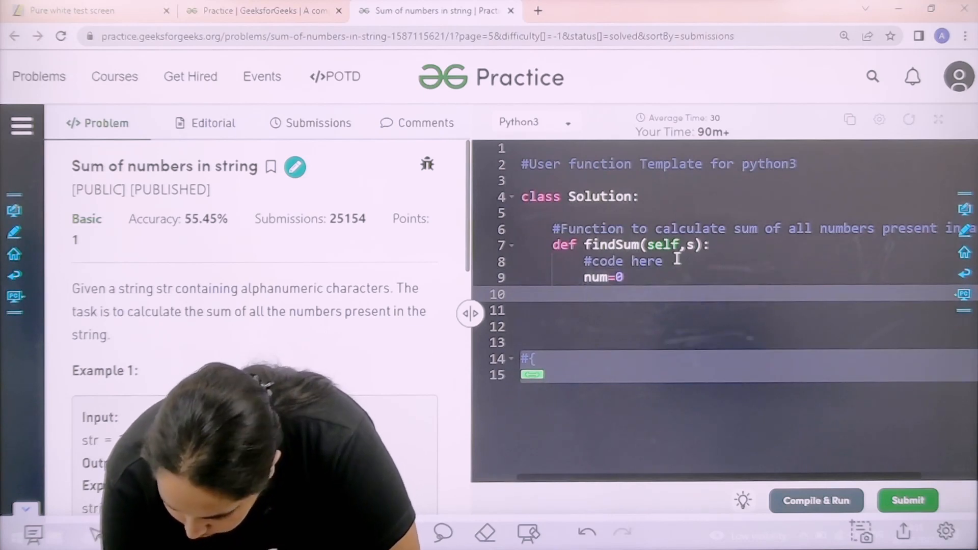
type("sum=")
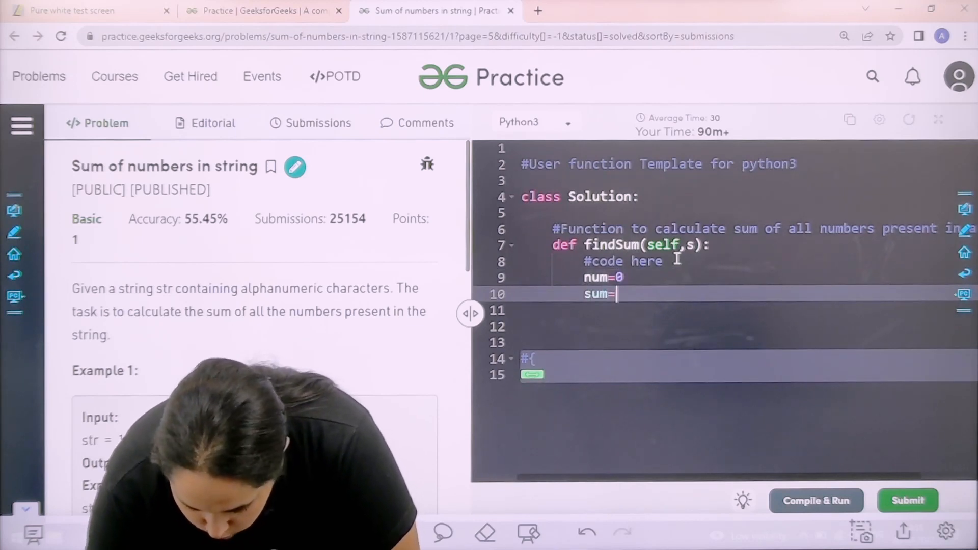
type("0")
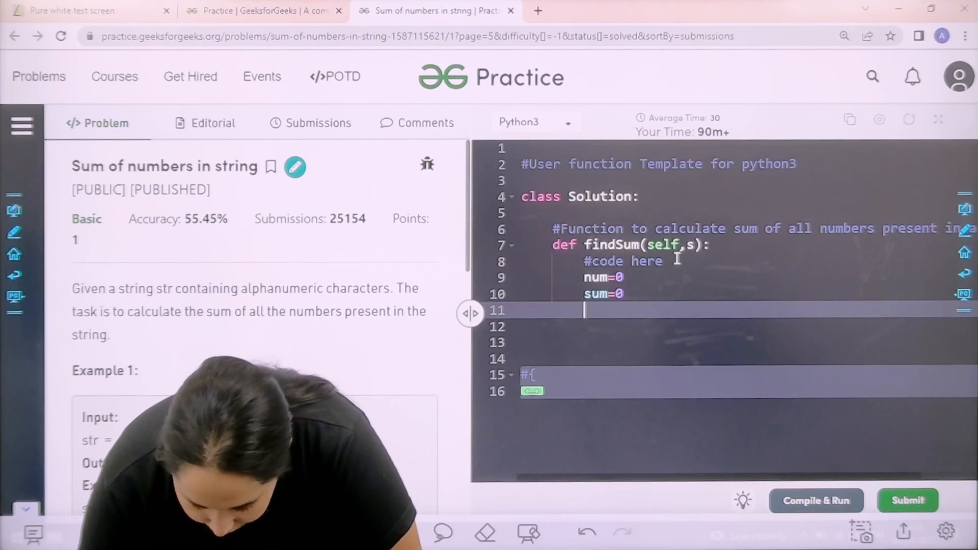
type("for")
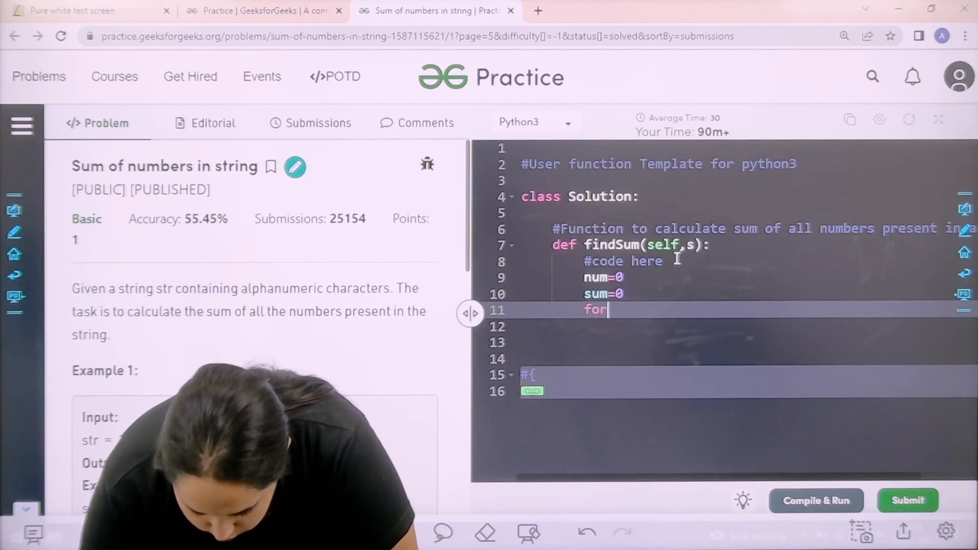
type("i in")
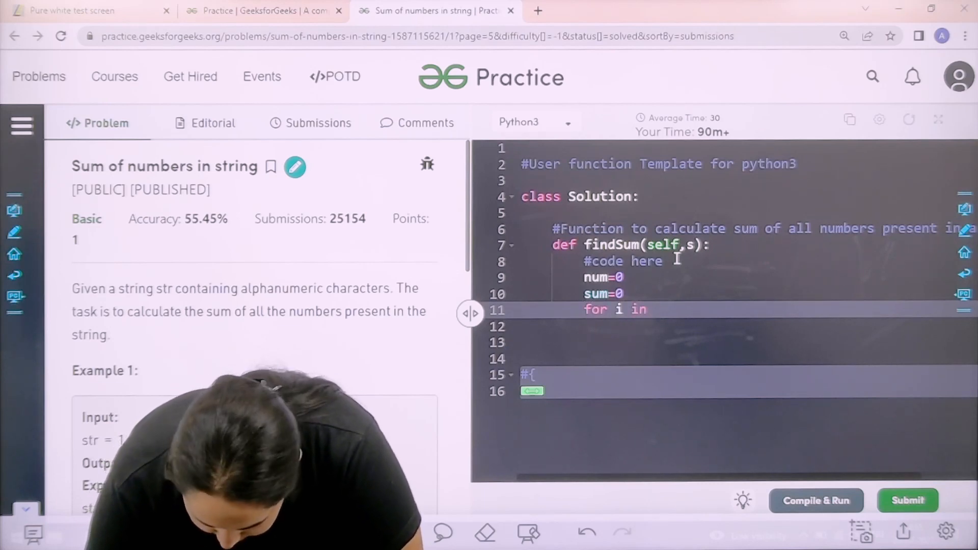
type("s:")
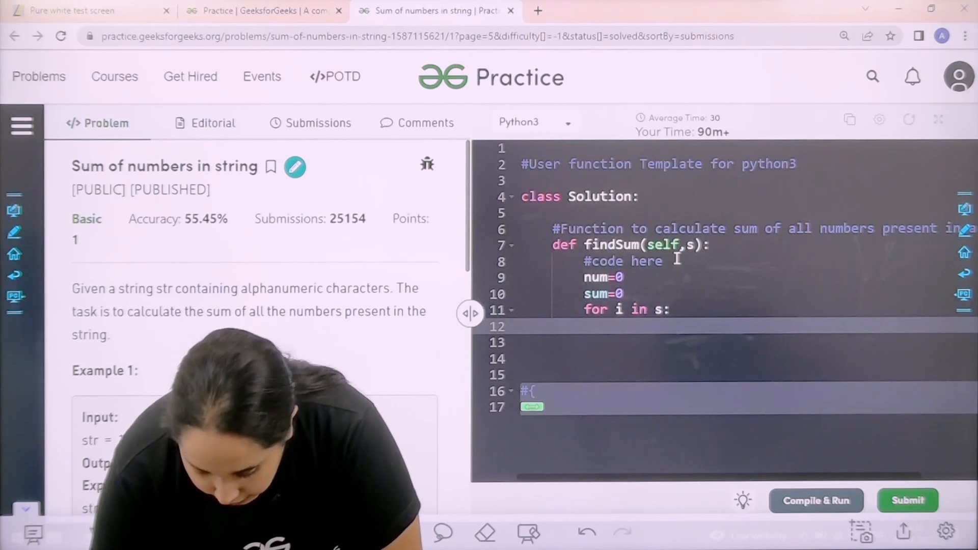
- Add a digit check on i that updates num=num*10+int(i)
type("if i.d")
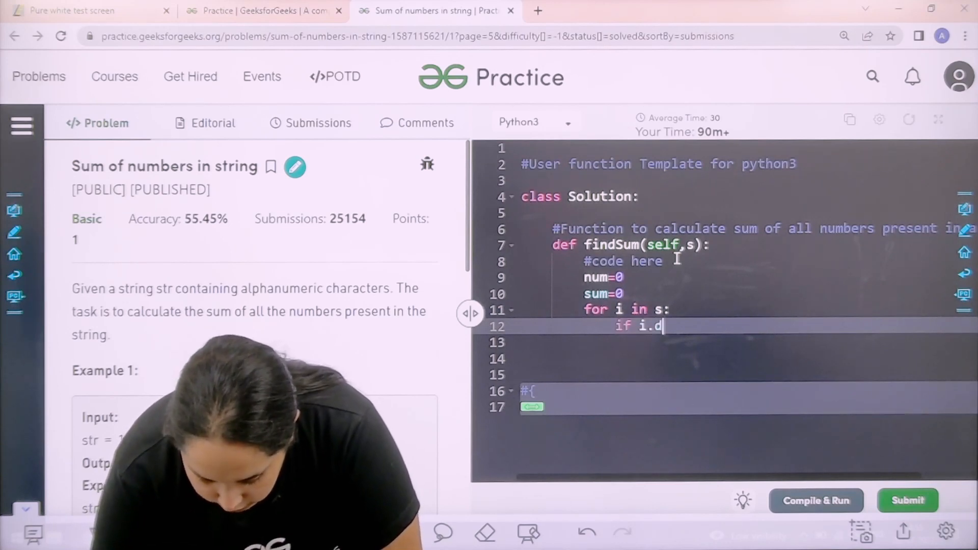
key("Backspace")
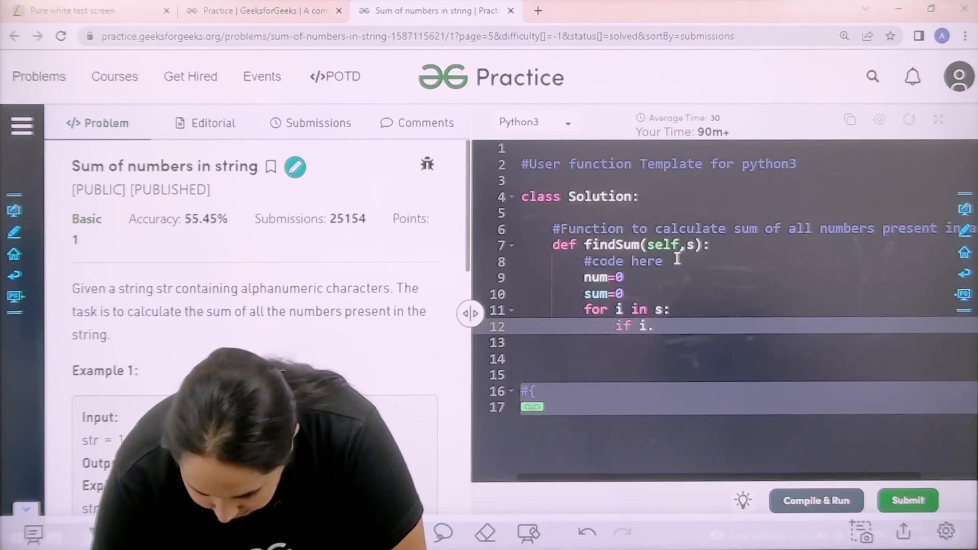
type("iddi")
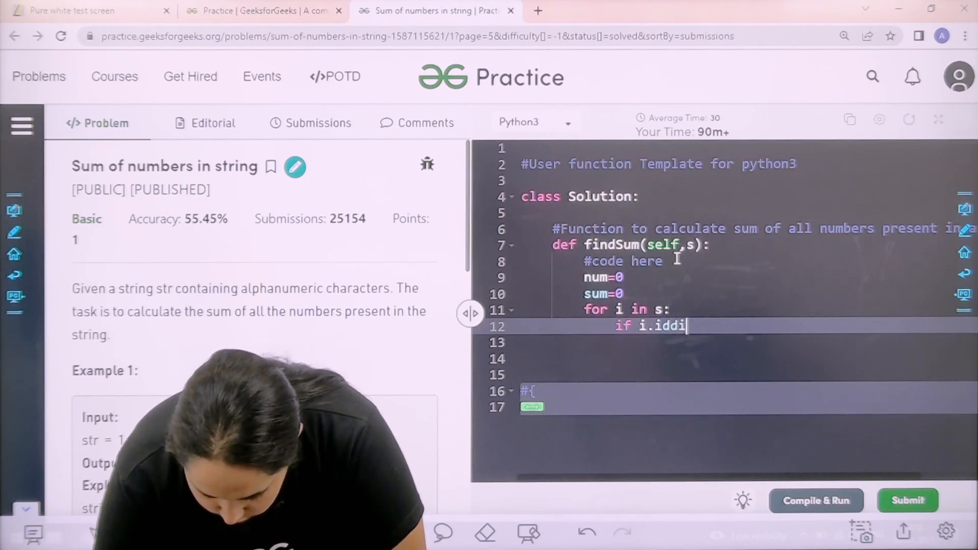
type("git():")
type("nu")
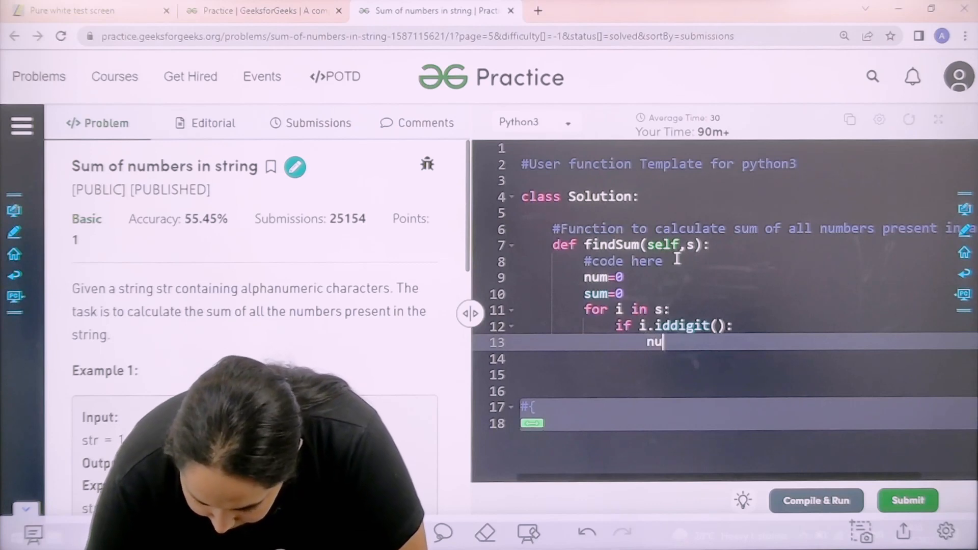
type("m=num")
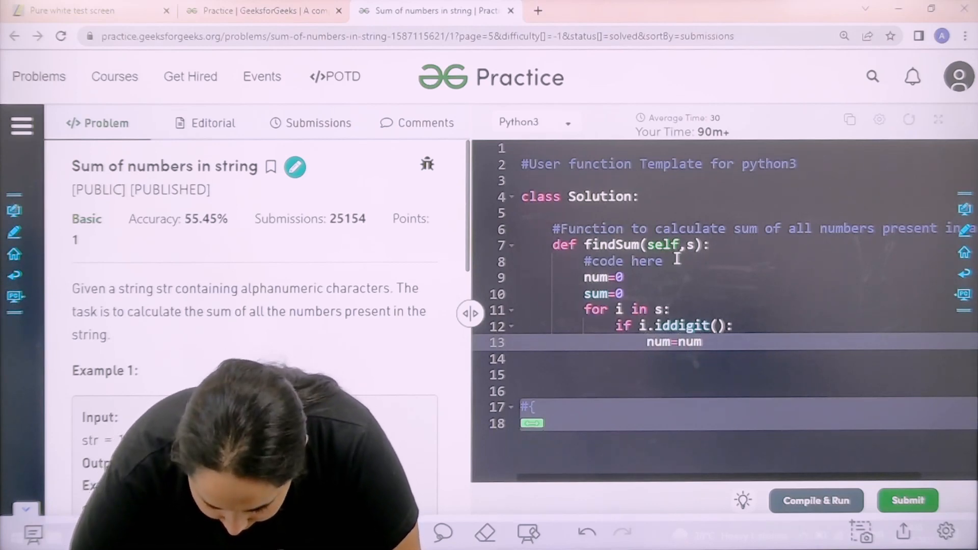
type("*10")
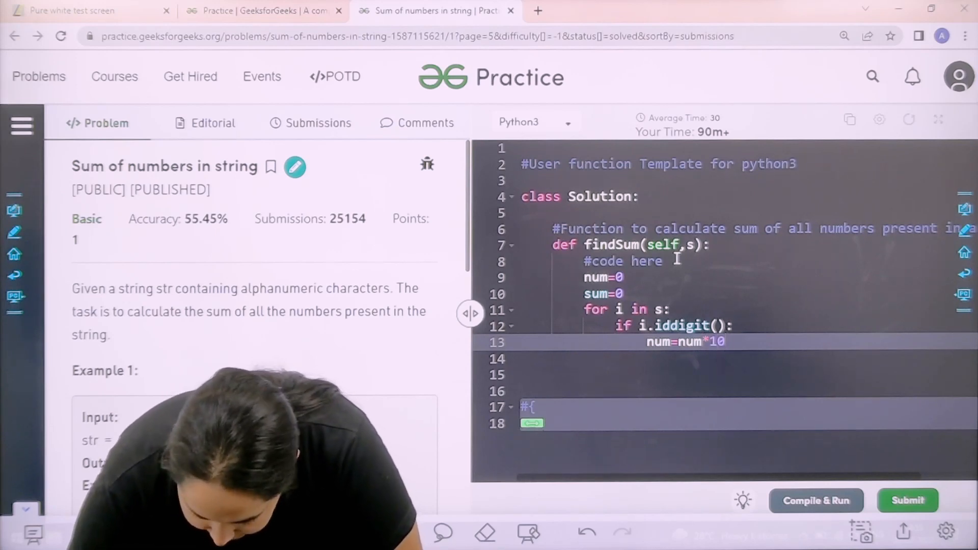
type("+int(")
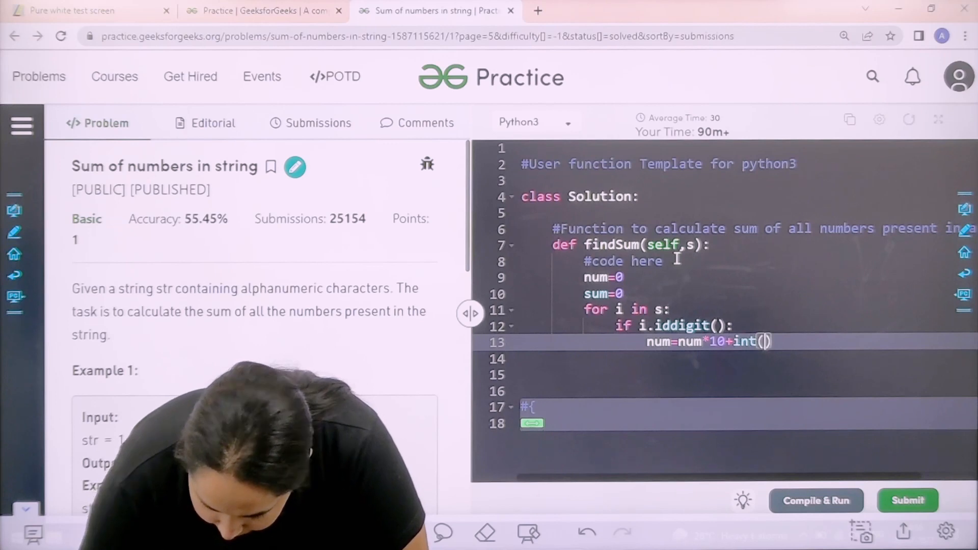
type("i")
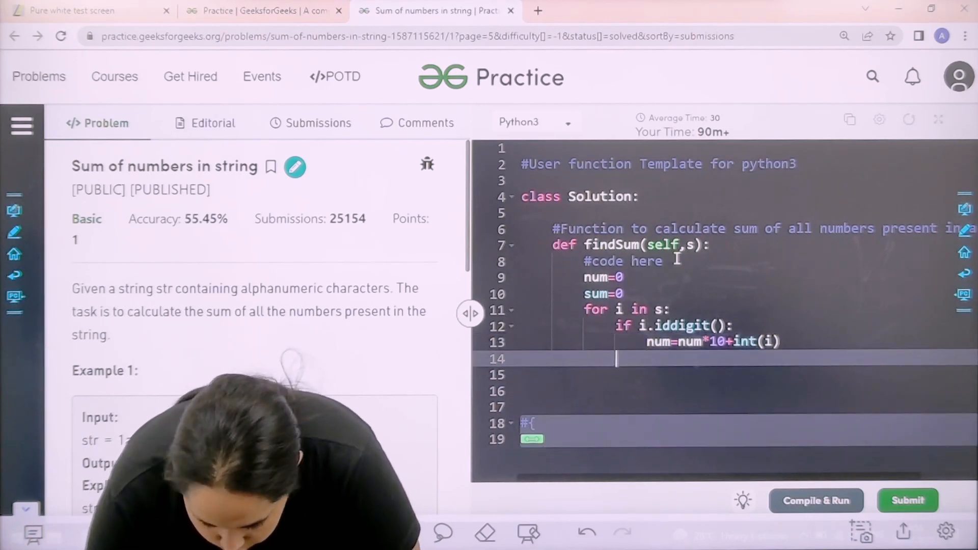
- Add an else branch setting sum=sum+num and resetting num=0
type("else")
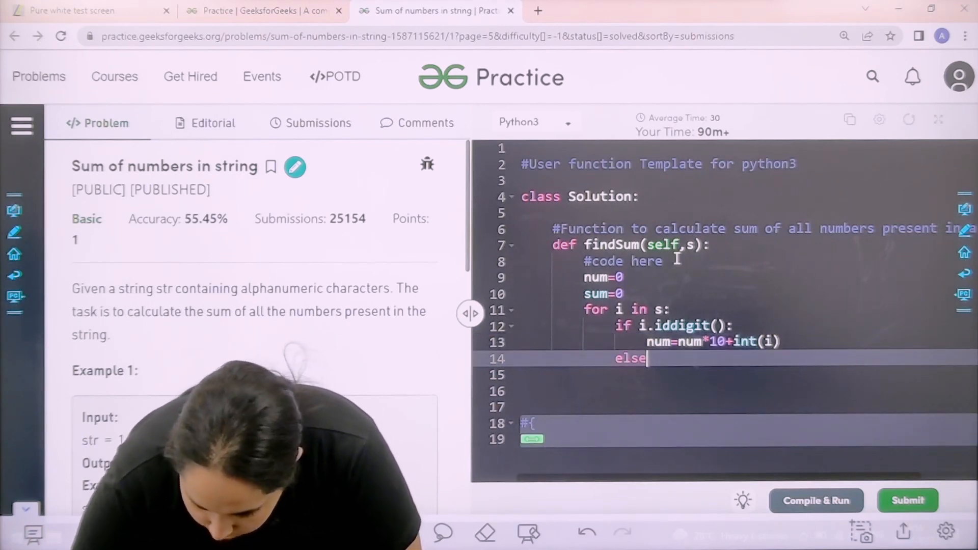
scroll("up", 3)
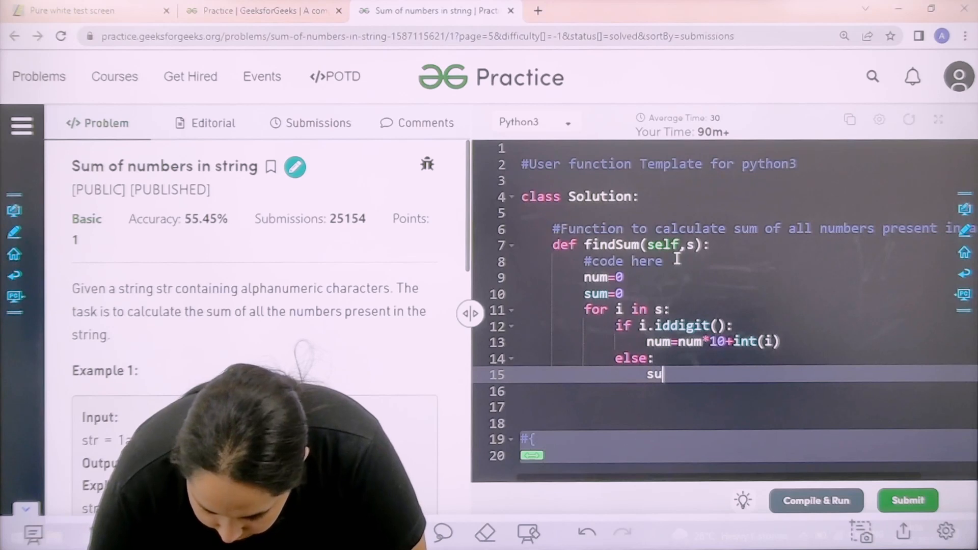
type("m=sum=")
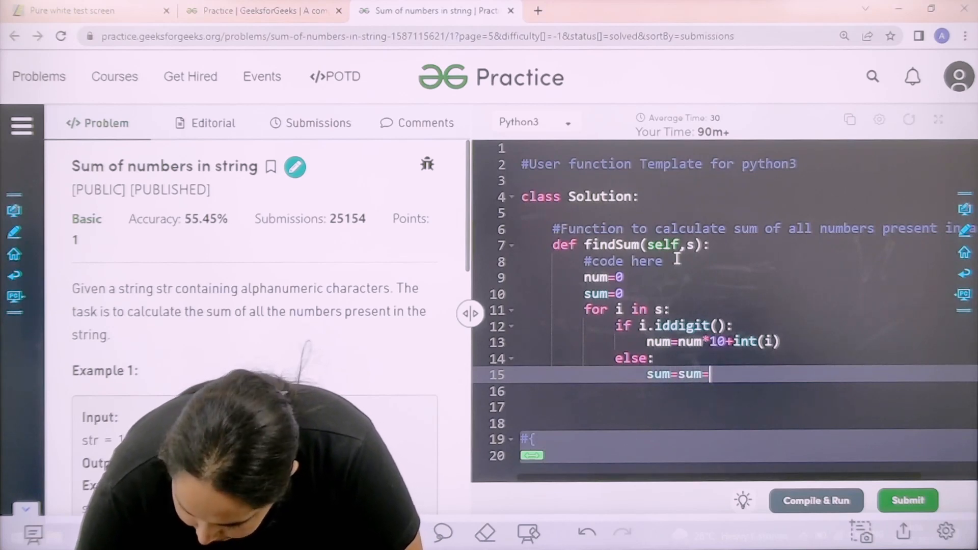
type("num")
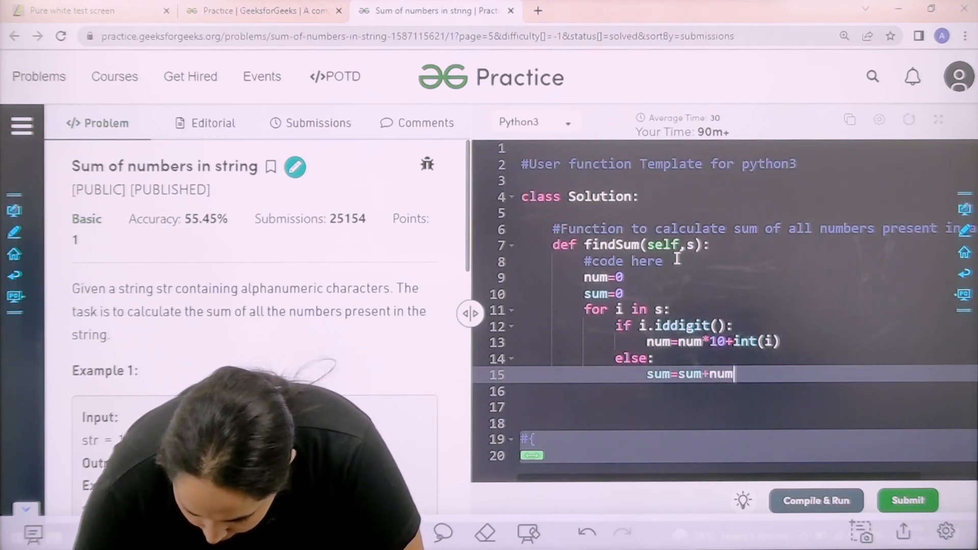
type("n")
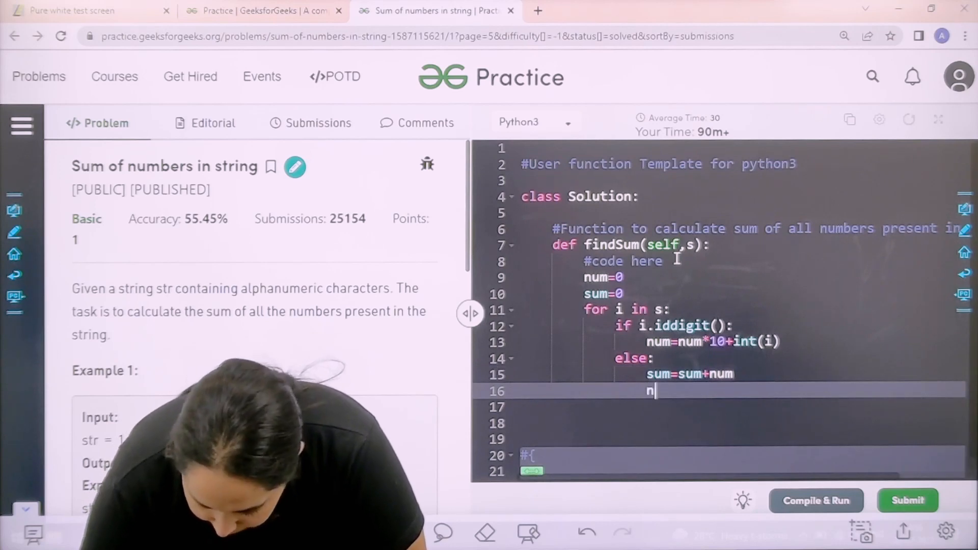
type("um=")
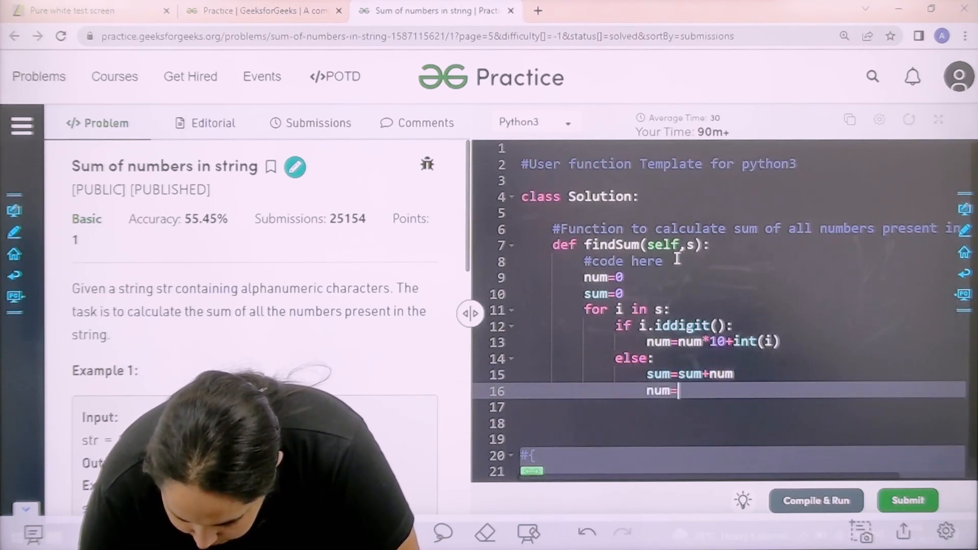
type("0")
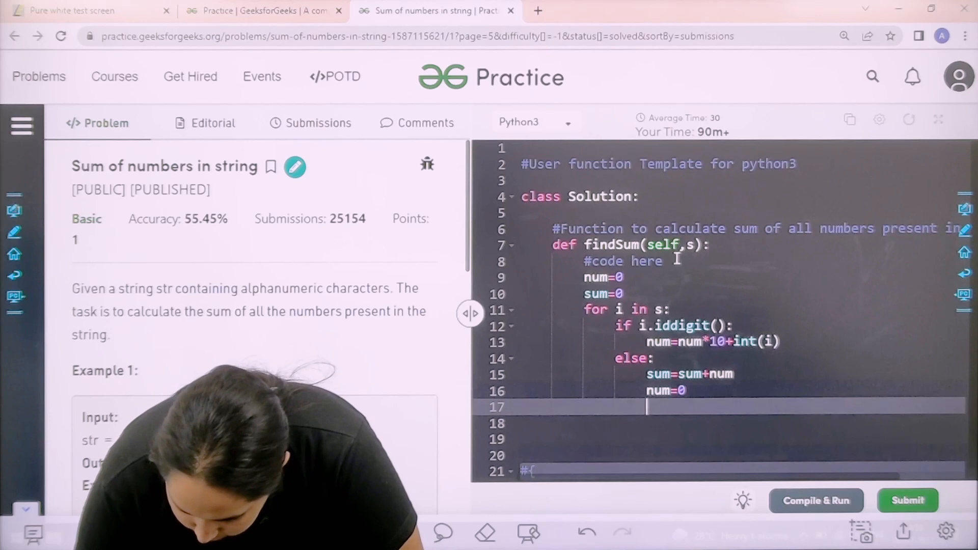
- Return sum+num after the loop
type("r")
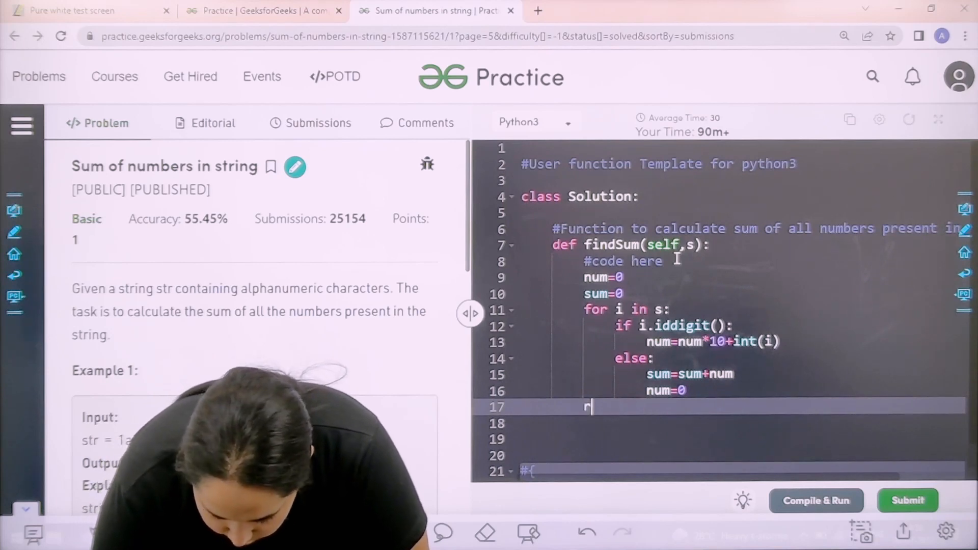
type("eturn sum+")
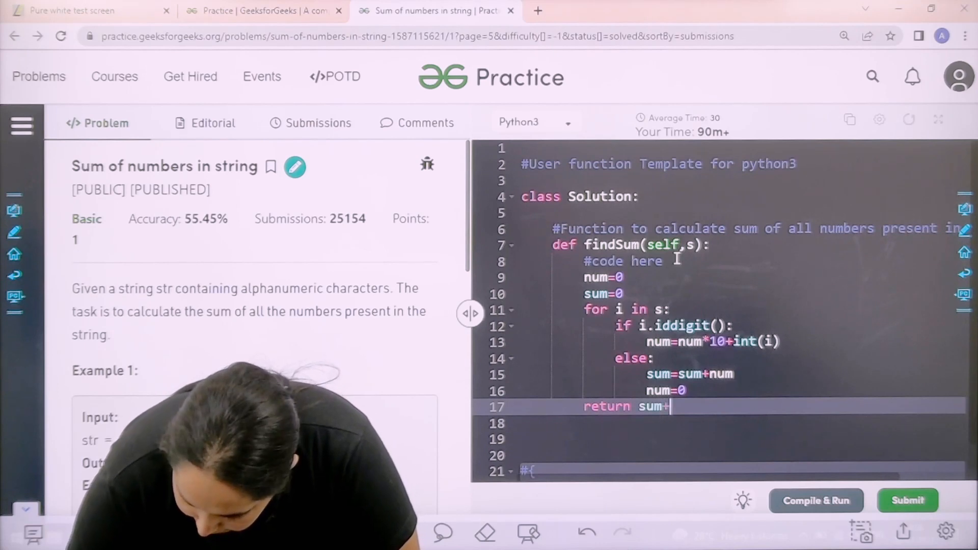
type("num")
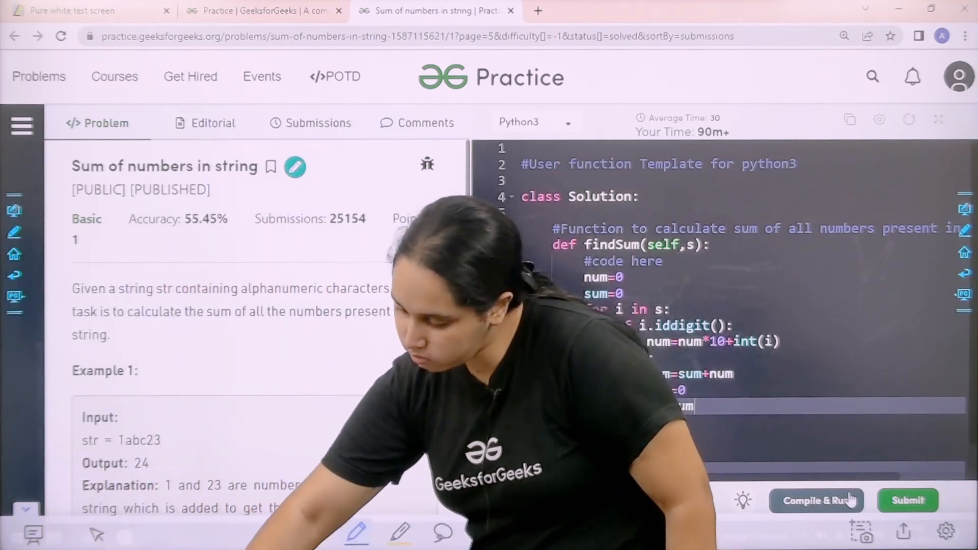
- Compile the findSum solution, then fix the 'iddigit' typo to 'isdigit' on line 12
left_click(816, 500)
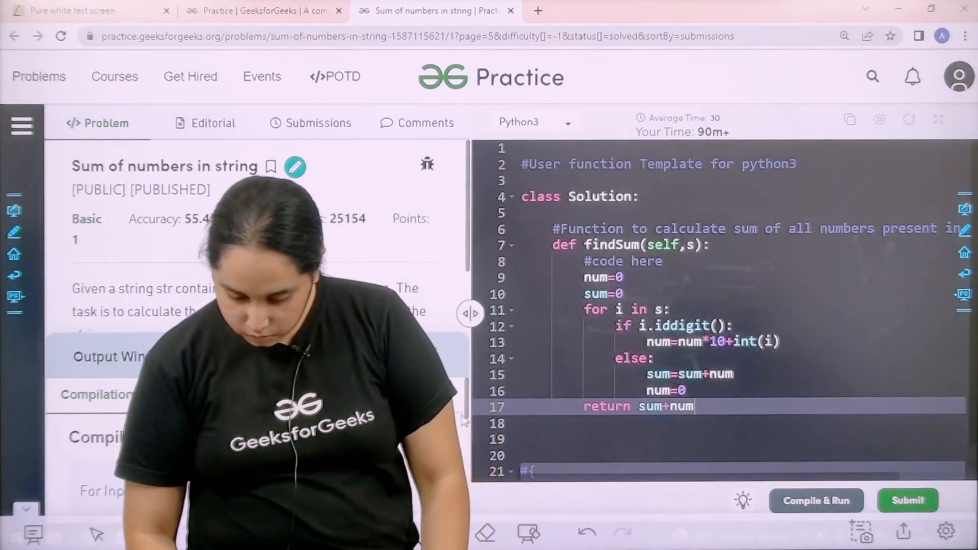
left_click(815, 500)
type("s")
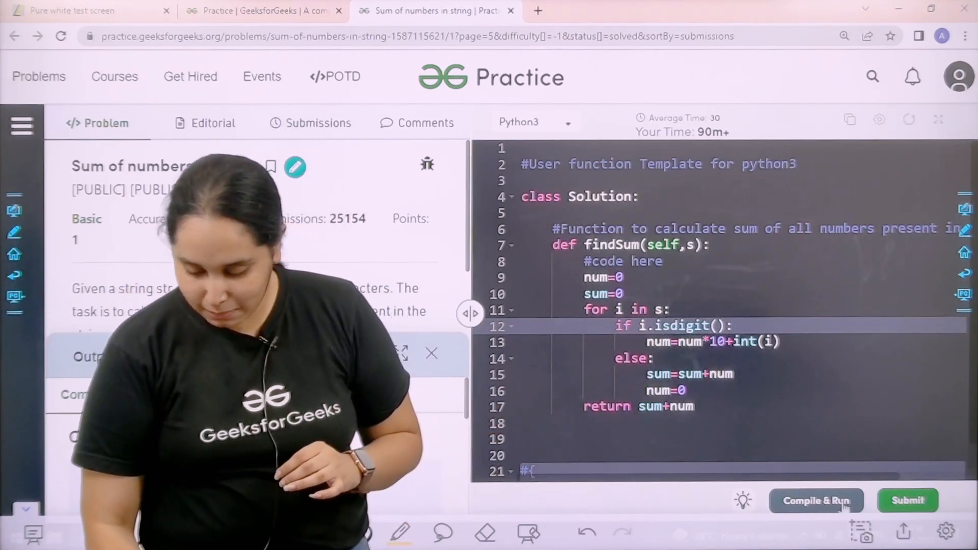
- Recompile and confirm Your Output 24 matches Expected Output 24 for input 1abc23
left_click(816, 500)
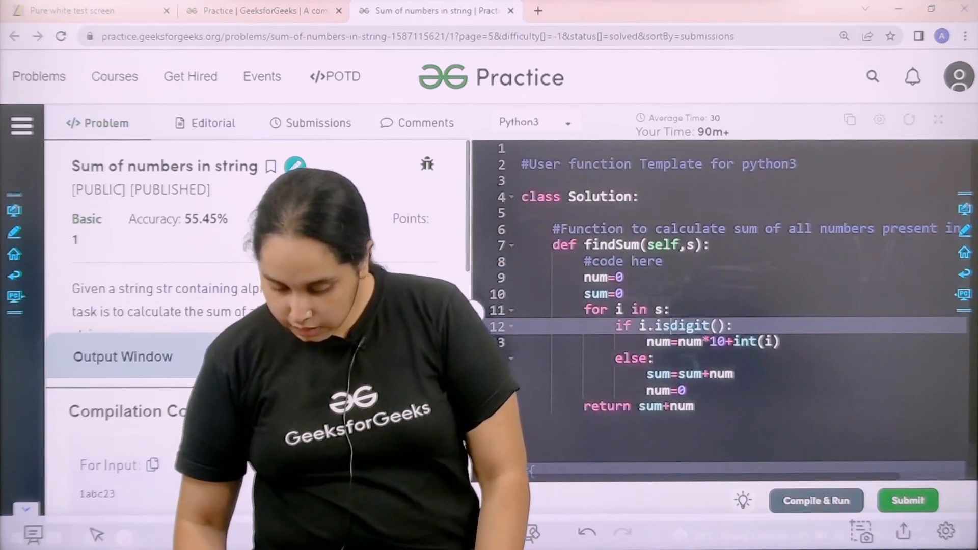
left_click(815, 500)
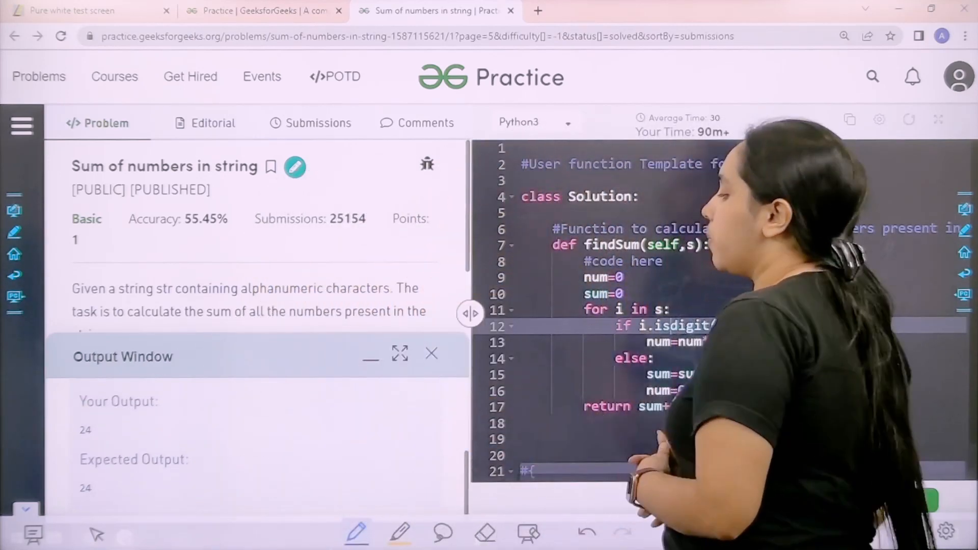